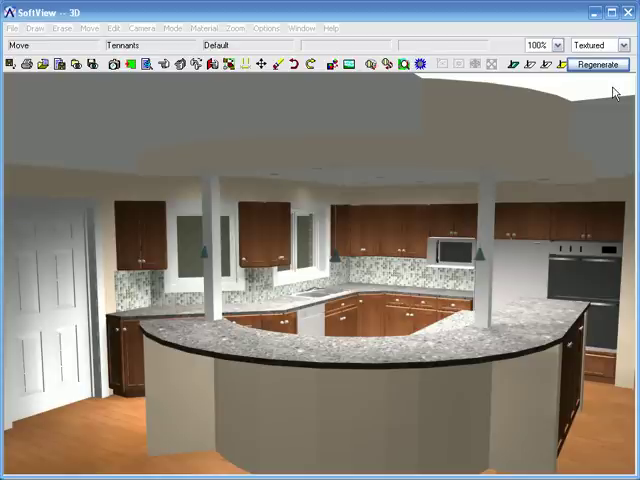
pyautogui.moveTo(540, 159)
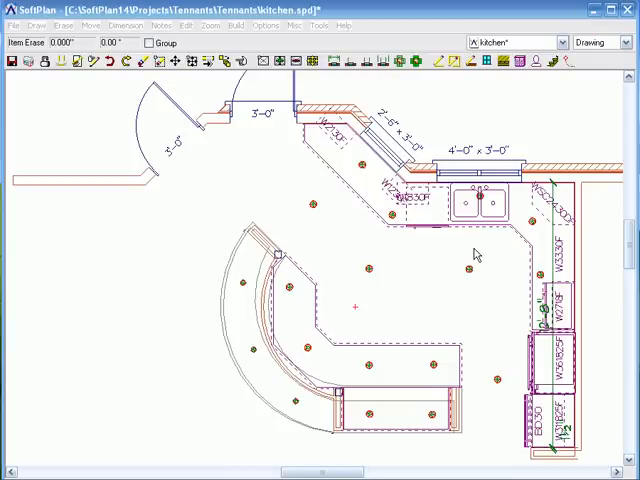
pyautogui.moveTo(170, 288)
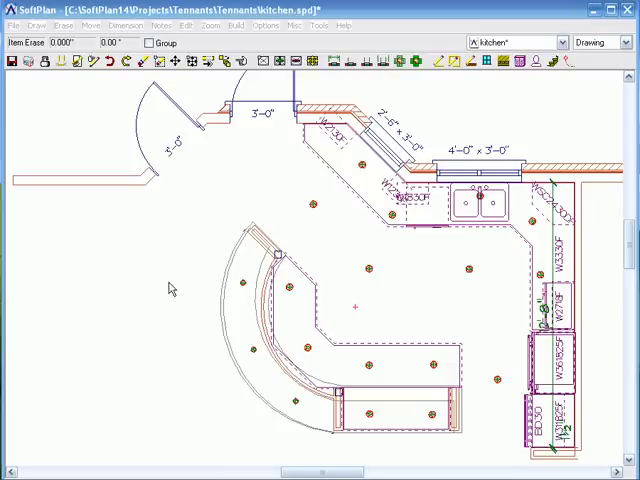
pyautogui.moveTo(242, 325)
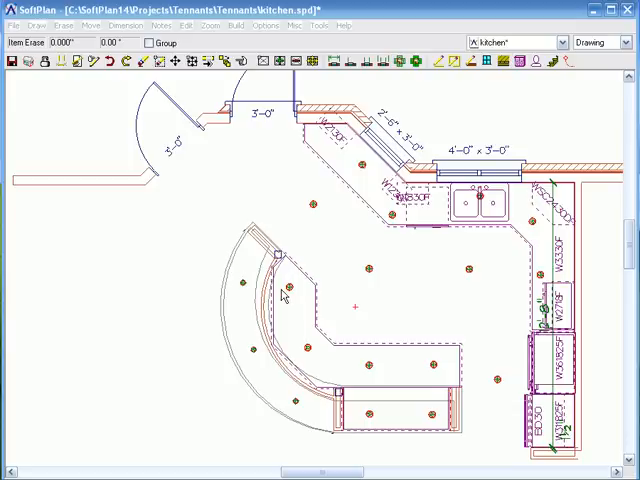
pyautogui.moveTo(291, 324)
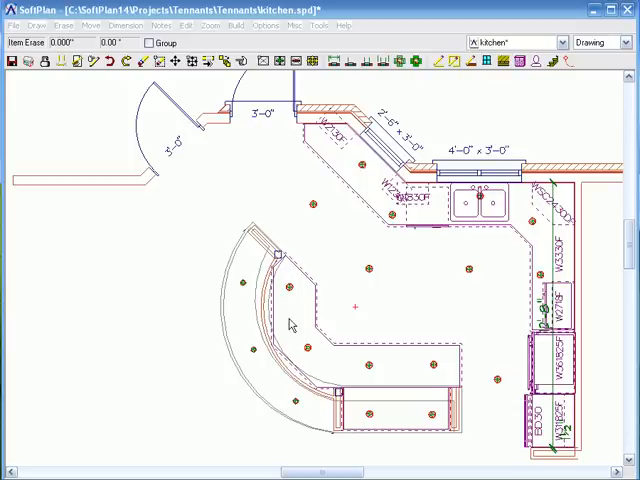
pyautogui.moveTo(394, 282)
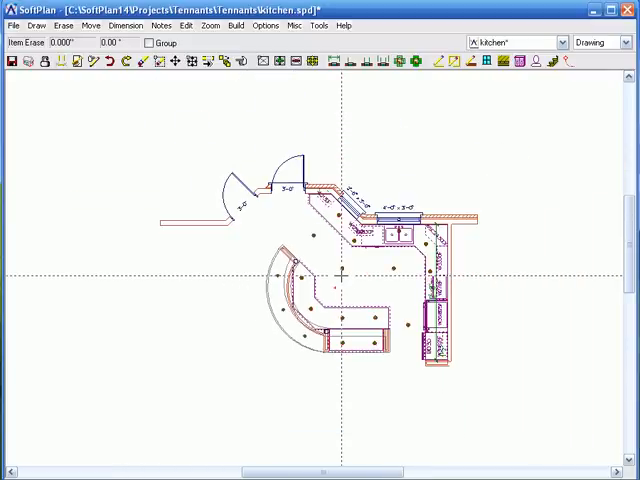
pyautogui.moveTo(340, 275)
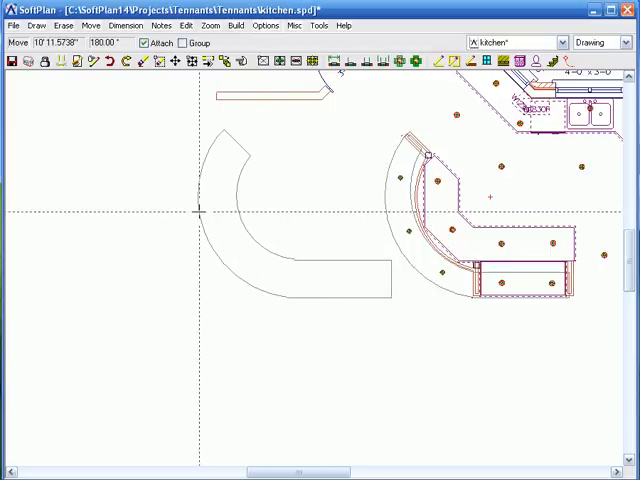
pyautogui.moveTo(250, 193)
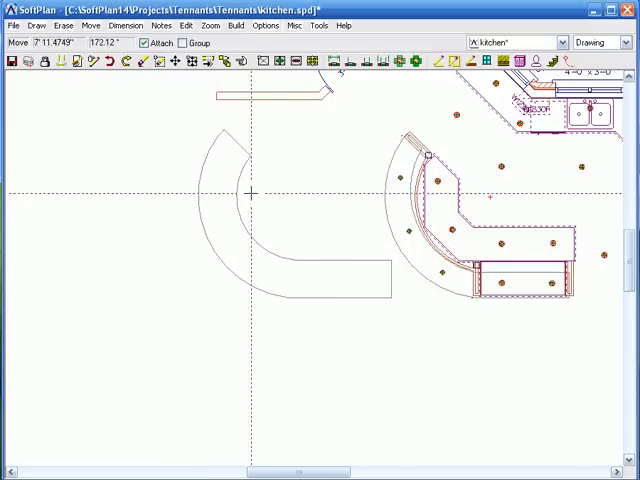
pyautogui.moveTo(583, 318)
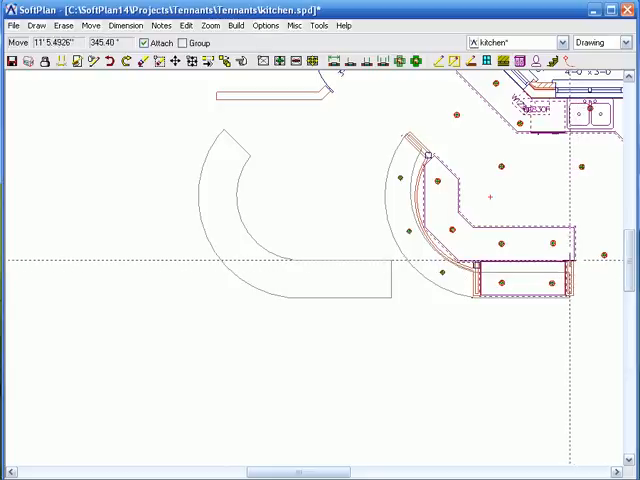
pyautogui.moveTo(427, 210)
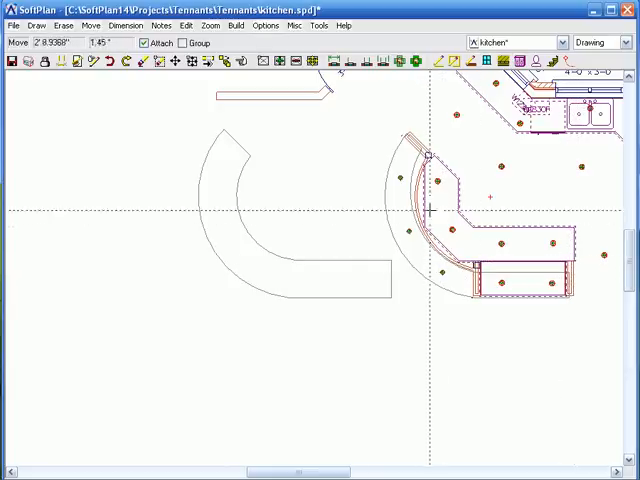
pyautogui.moveTo(383, 183)
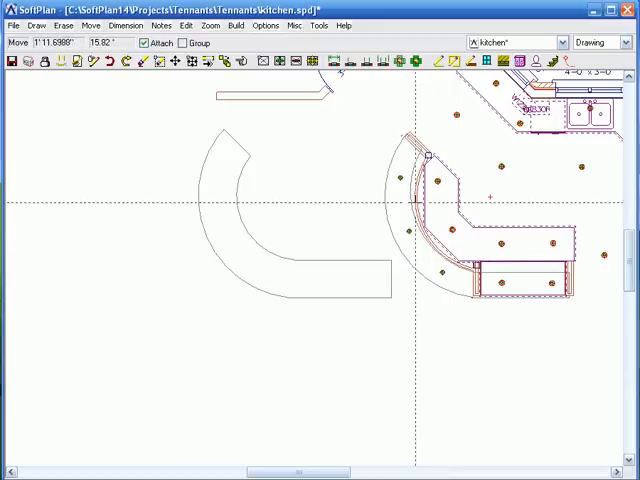
pyautogui.moveTo(318, 293)
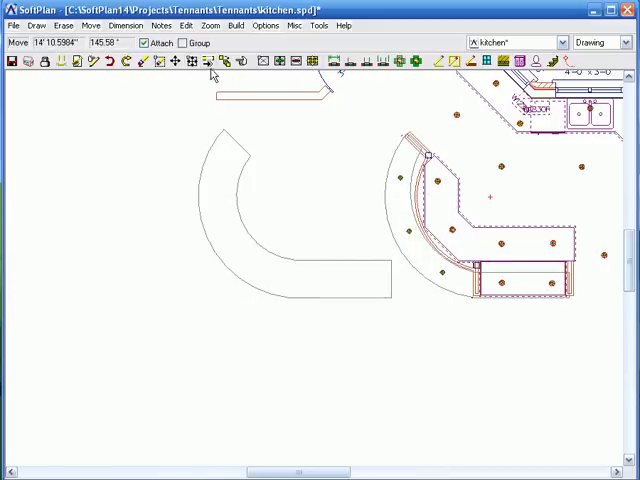
# Start drawing a new 3D solid polygon for the countertop from the Draw menu
pyautogui.click(37, 25)
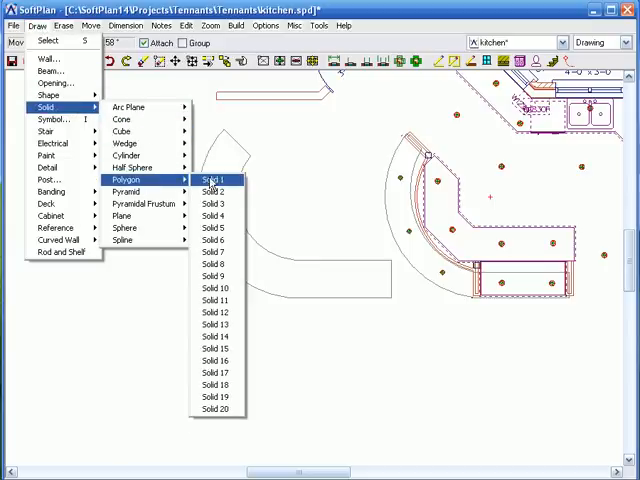
pyautogui.click(214, 180)
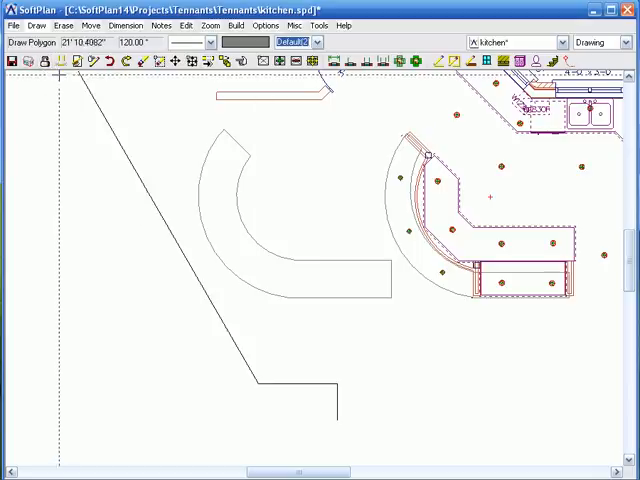
pyautogui.moveTo(177, 305)
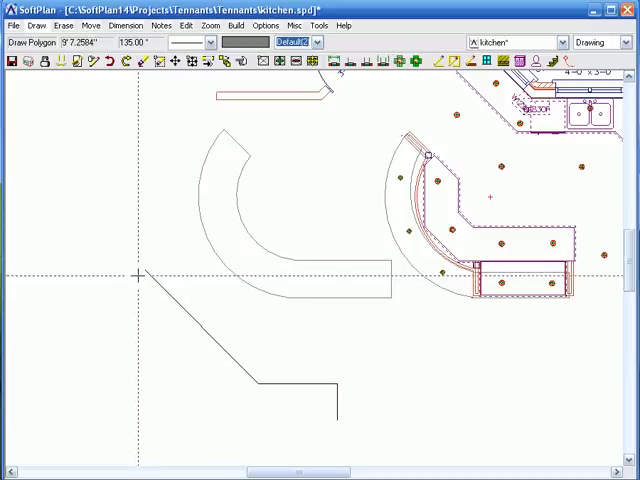
pyautogui.moveTo(157, 213)
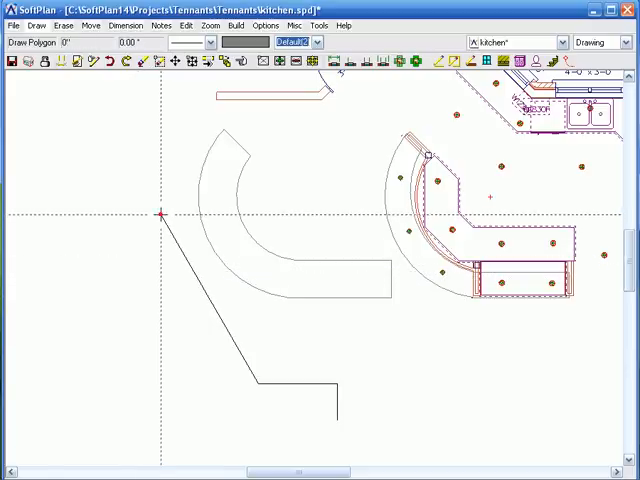
pyautogui.moveTo(120, 207)
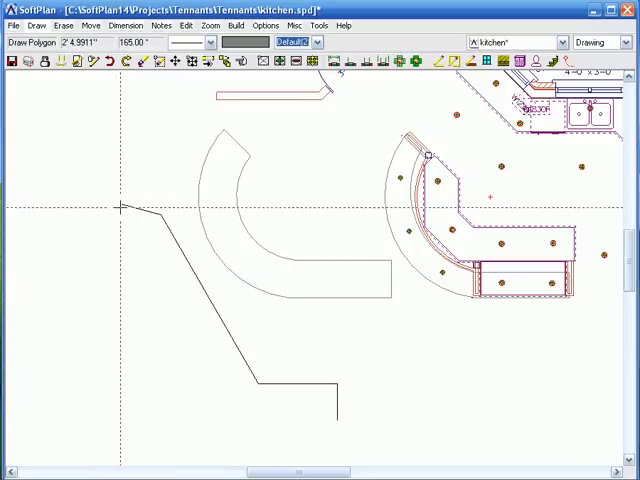
# Place a corner of the new angled countertop polygon left of the curved counter
pyautogui.click(118, 205)
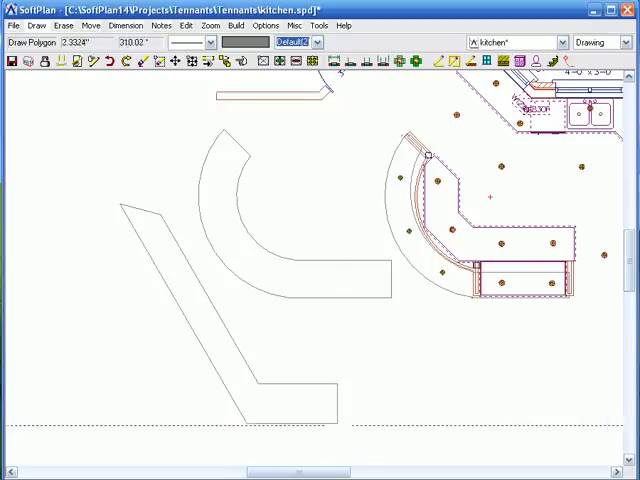
pyautogui.moveTo(357, 410)
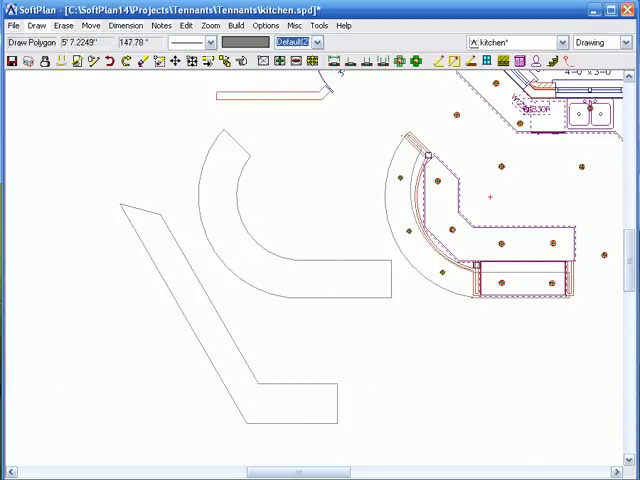
pyautogui.moveTo(108, 203)
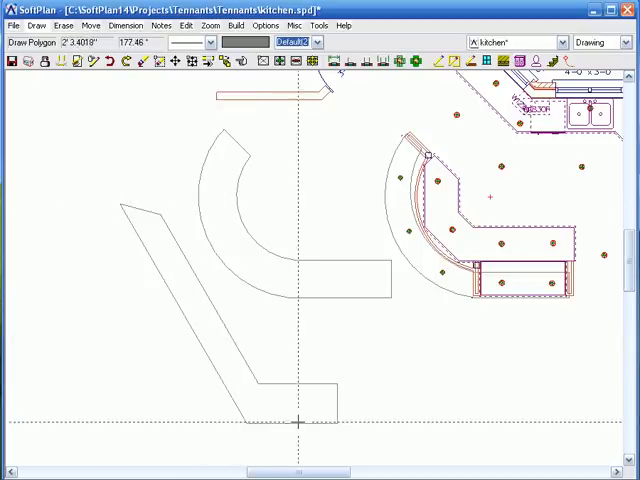
pyautogui.moveTo(341, 422)
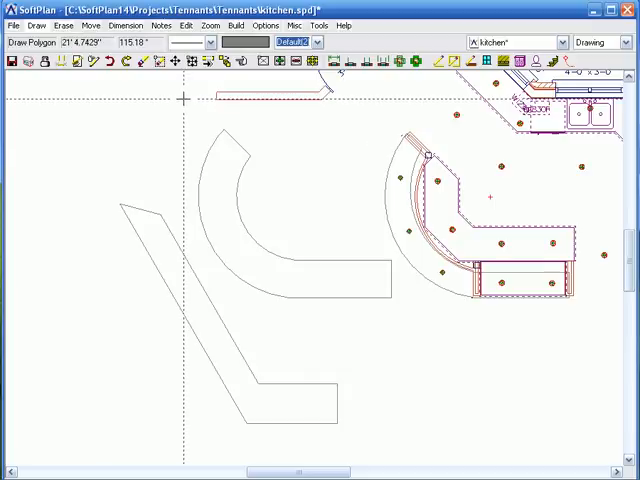
pyautogui.moveTo(186, 95)
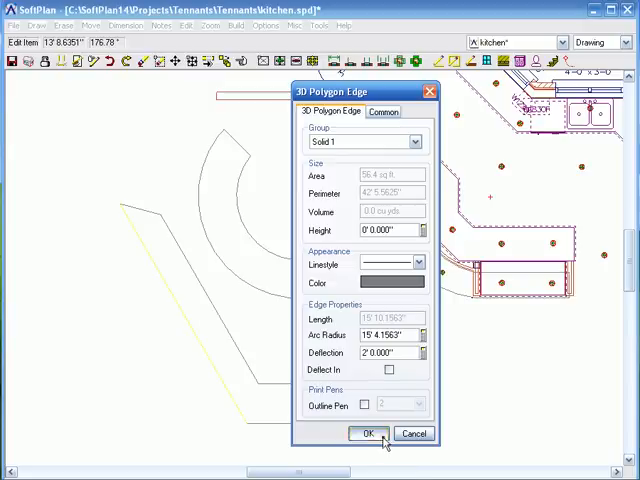
# Arc the long outer diagonal edge with a 3' deflection
pyautogui.click(369, 433)
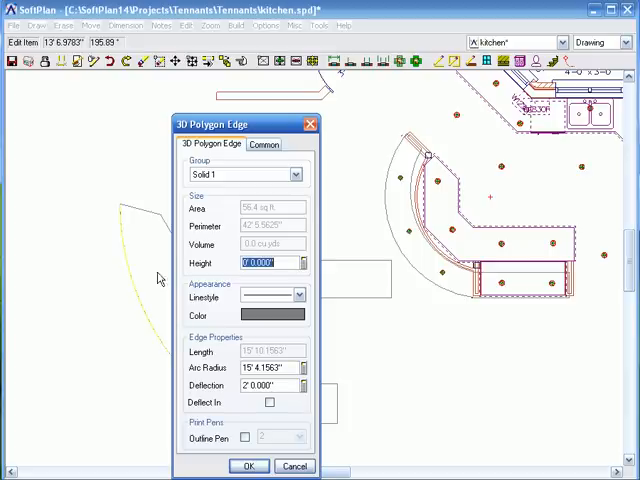
pyautogui.click(260, 385)
pyautogui.write('3')
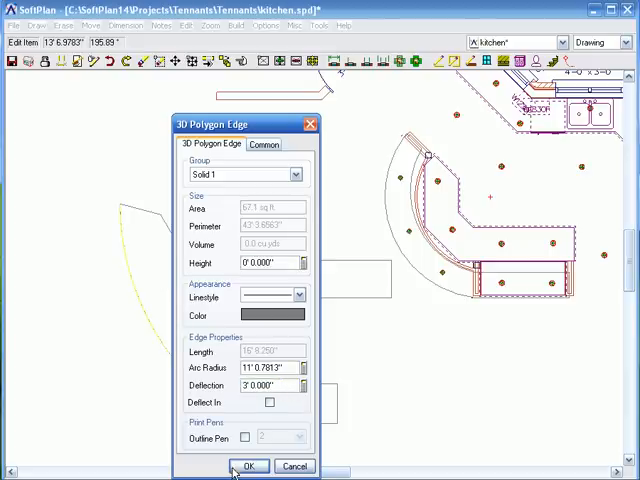
pyautogui.click(250, 466)
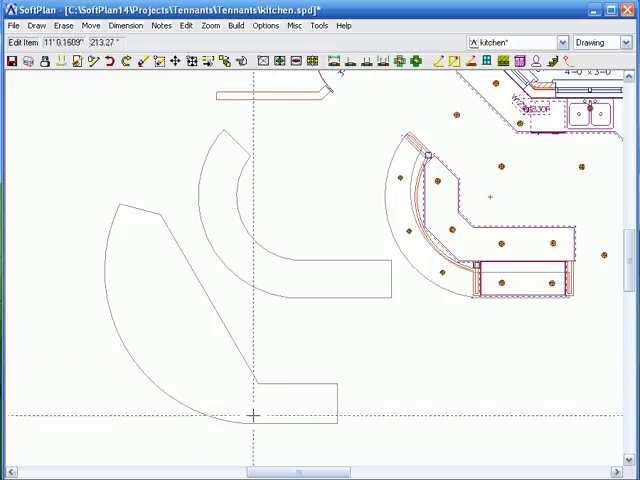
pyautogui.moveTo(228, 328)
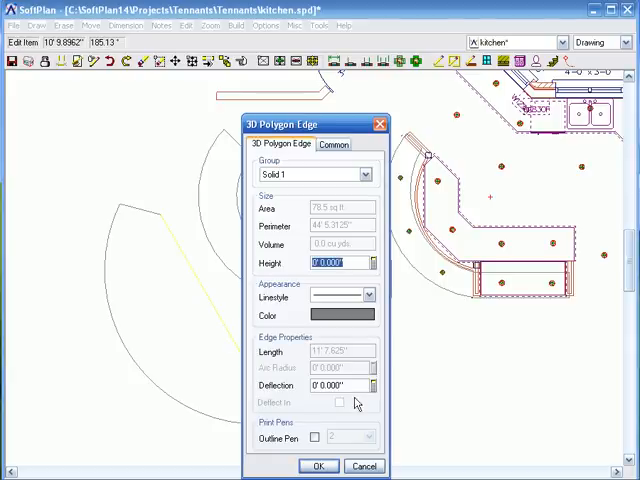
# Give the inner diagonal edge a 3' deflection and set it to Deflect In
pyautogui.click(330, 385)
pyautogui.write('3')
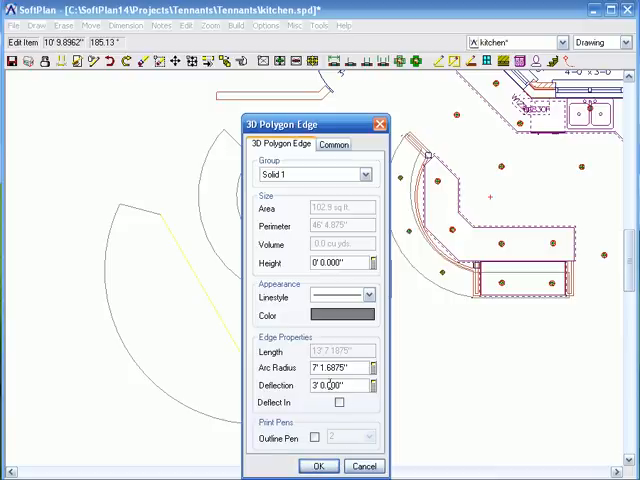
pyautogui.click(318, 466)
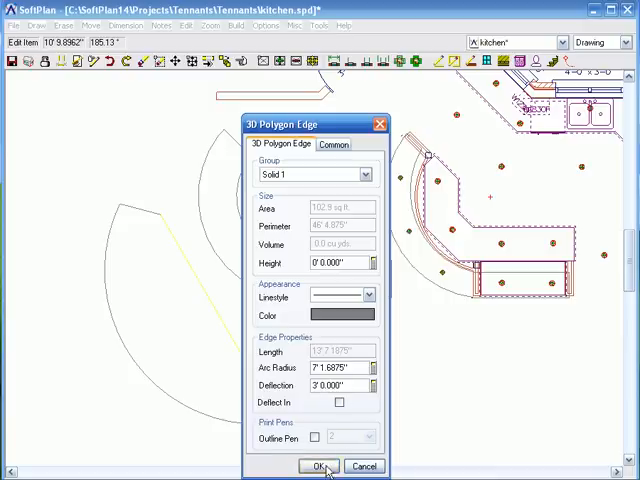
pyautogui.click(317, 466)
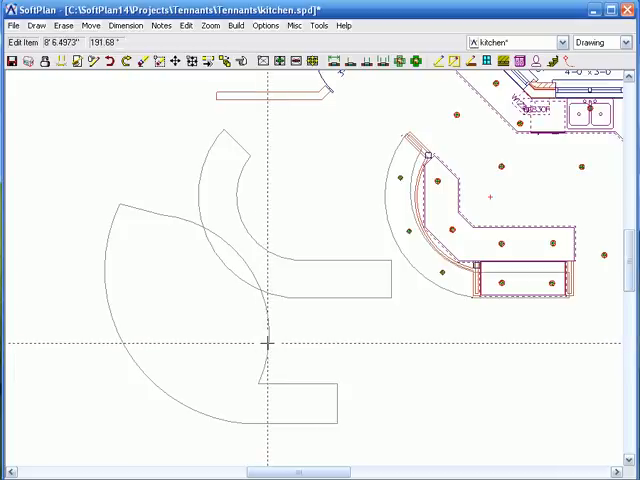
pyautogui.moveTo(268, 344)
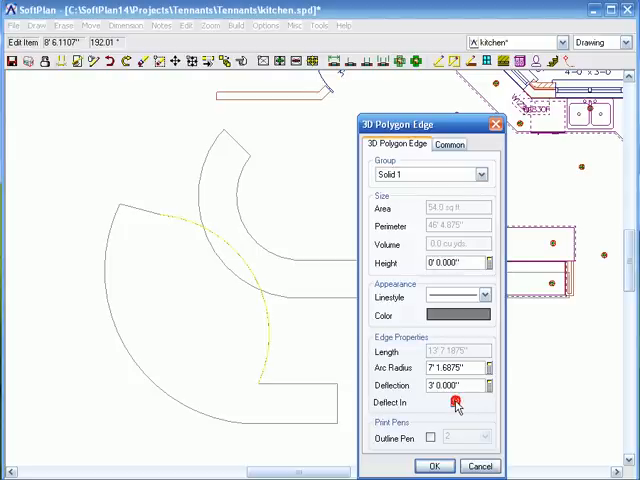
pyautogui.click(454, 401)
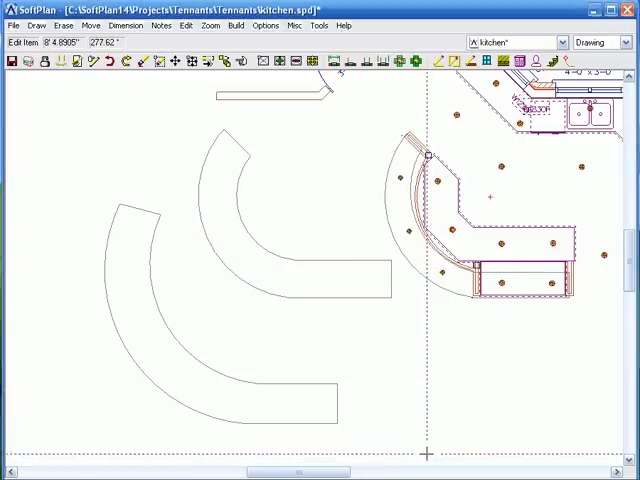
pyautogui.moveTo(160, 303)
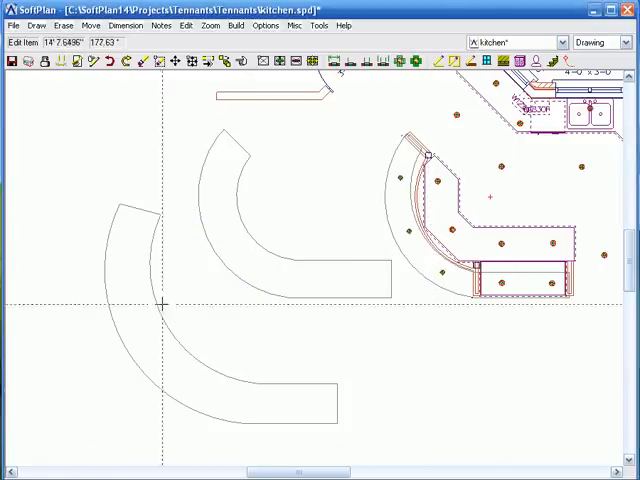
pyautogui.moveTo(168, 255)
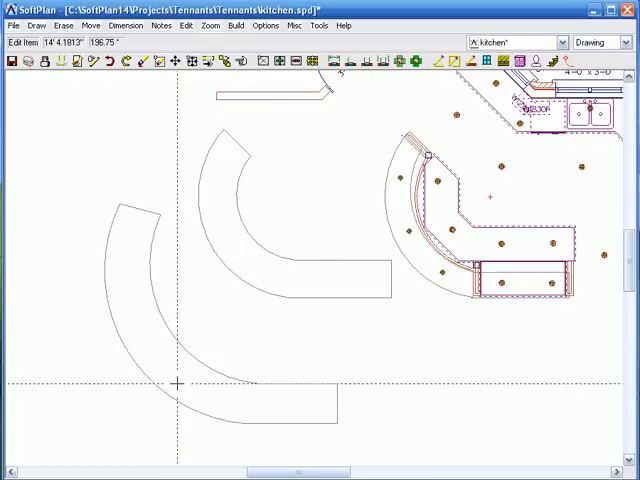
pyautogui.moveTo(177, 380)
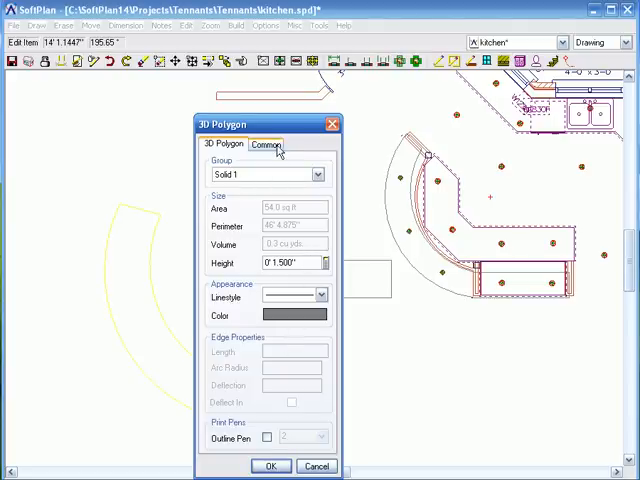
# Enter a 42" elevation offset on the countertop's Common tab
pyautogui.click(266, 144)
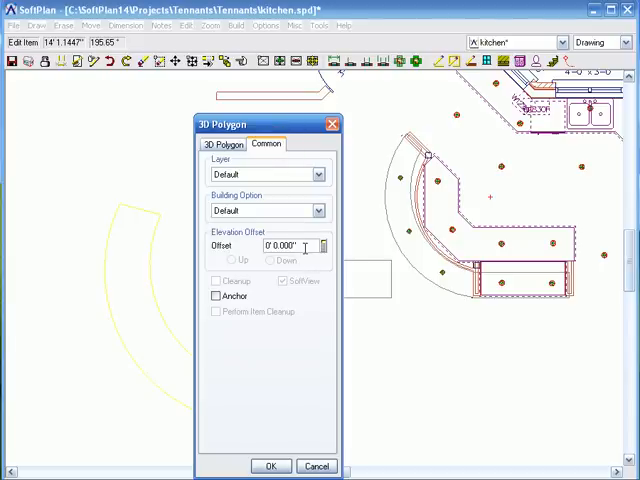
pyautogui.tripleClick(288, 246)
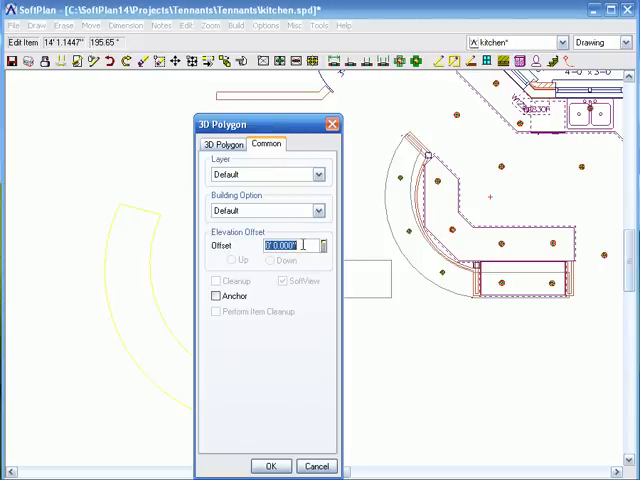
pyautogui.write('42')
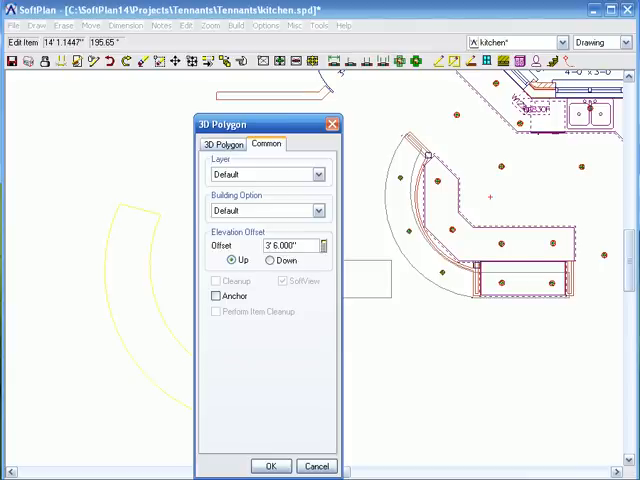
pyautogui.moveTo(324, 316)
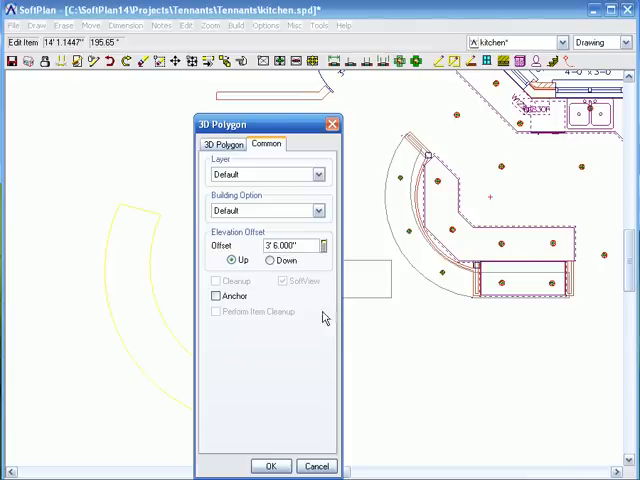